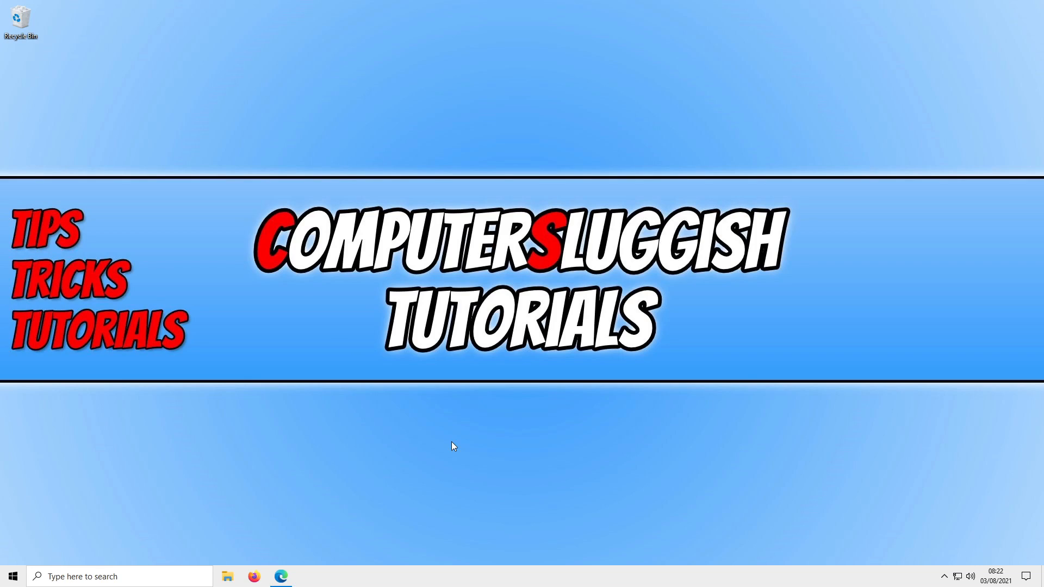
mouse_move(568, 316)
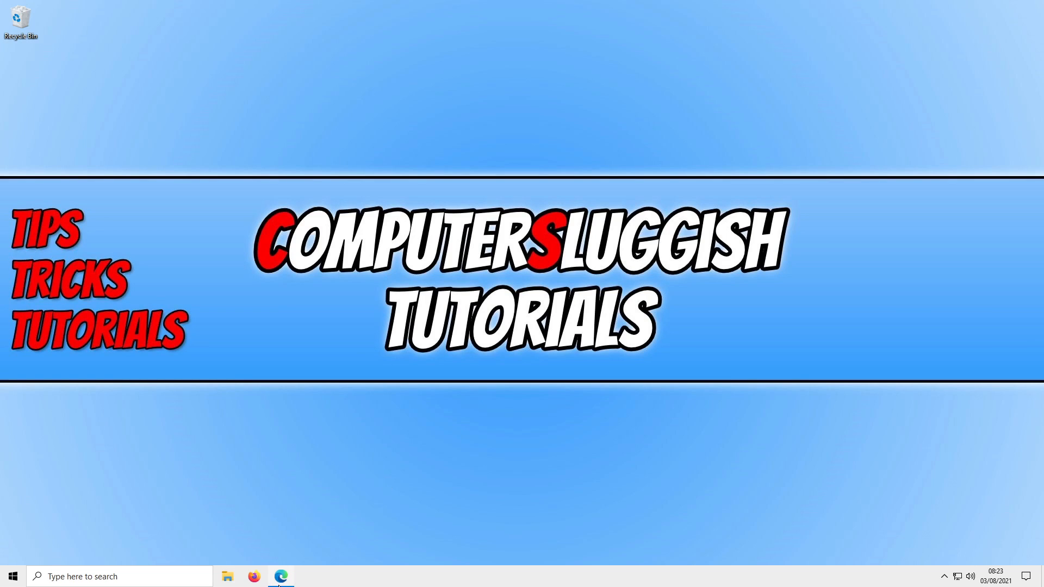
Step: Launch Edge from the taskbar and show its Settings and more menu
click(280, 577)
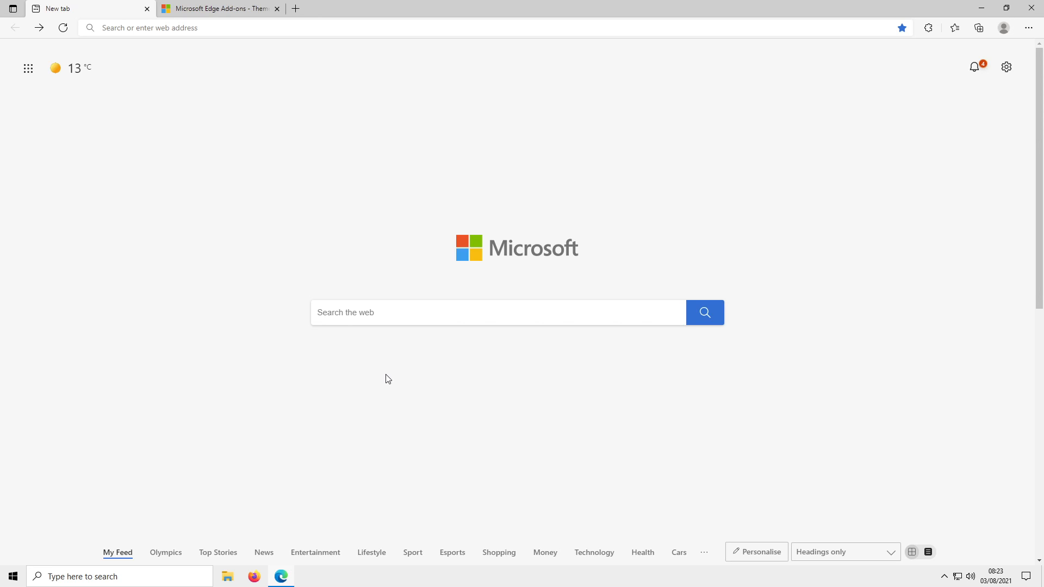
mouse_move(789, 248)
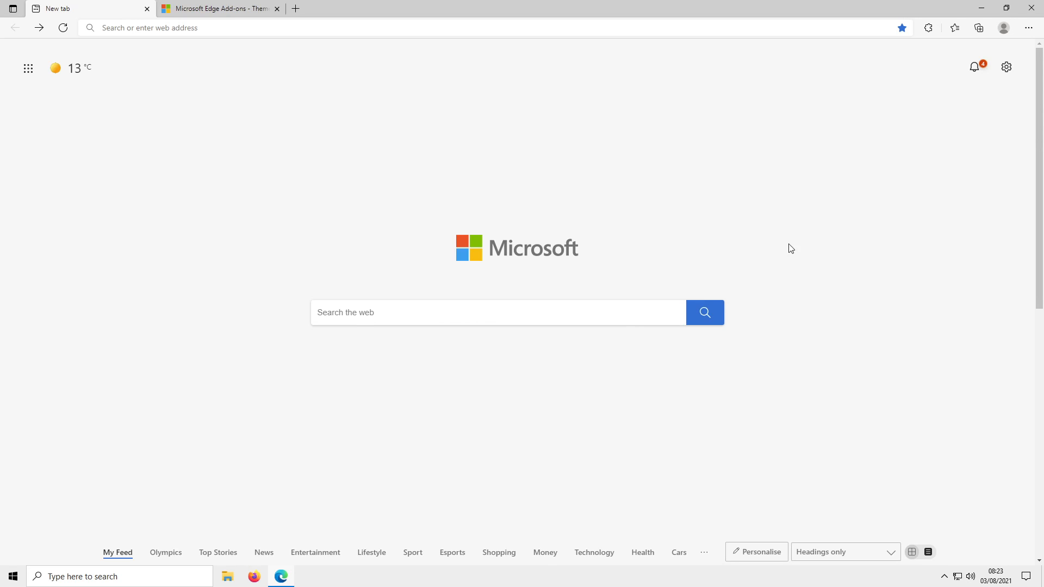
click(1026, 28)
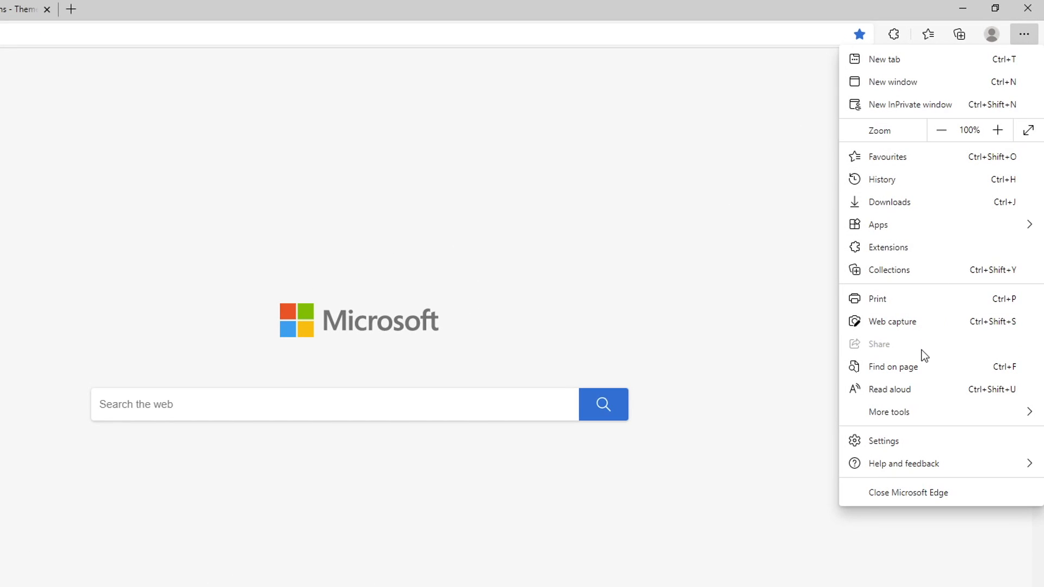
Step: Apply the Bubblegum theme in Settings > Appearance, then go to the Edge Add-ons Themes page
click(883, 442)
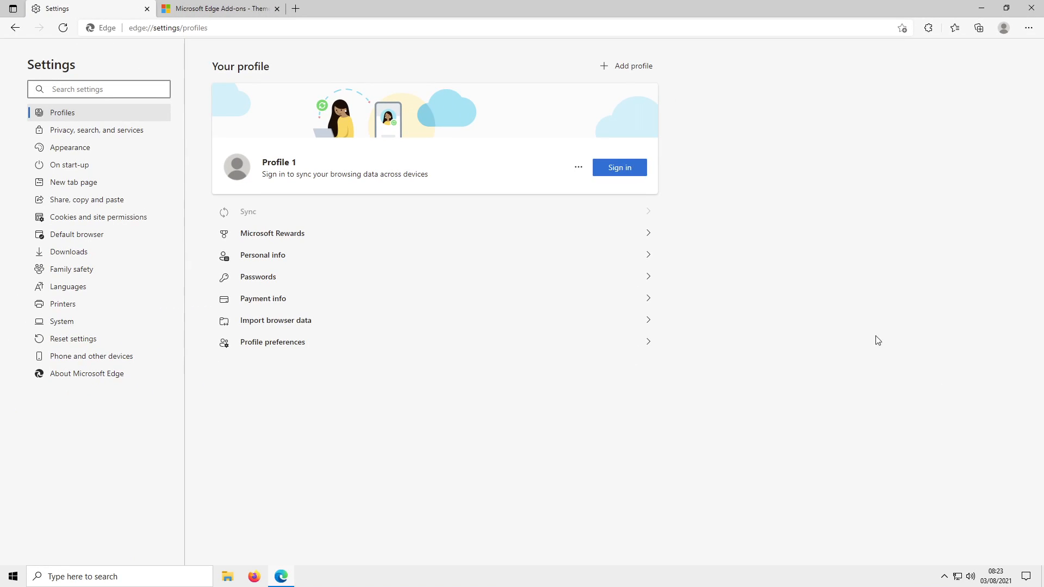
click(69, 148)
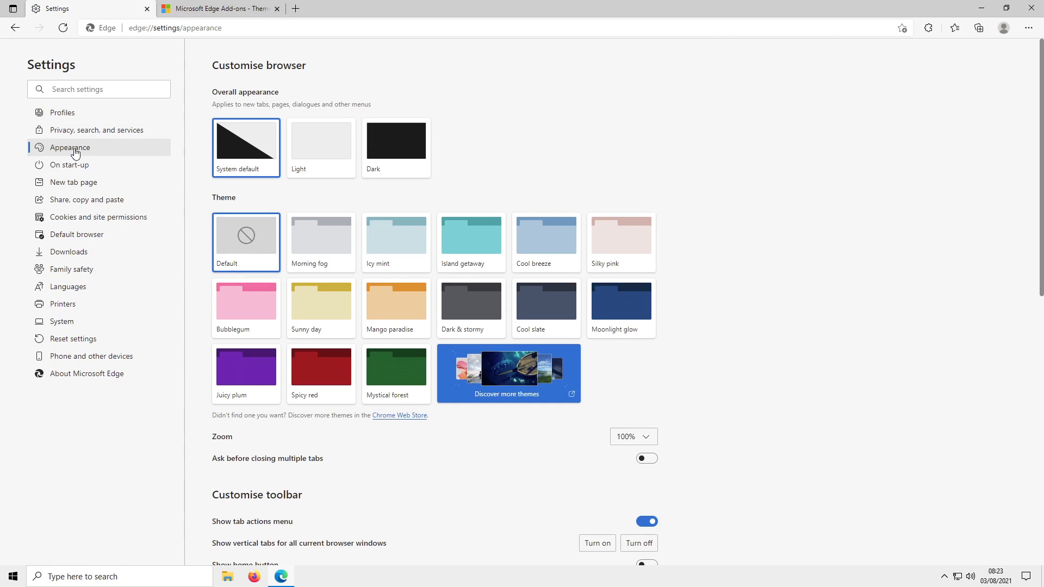
mouse_move(474, 292)
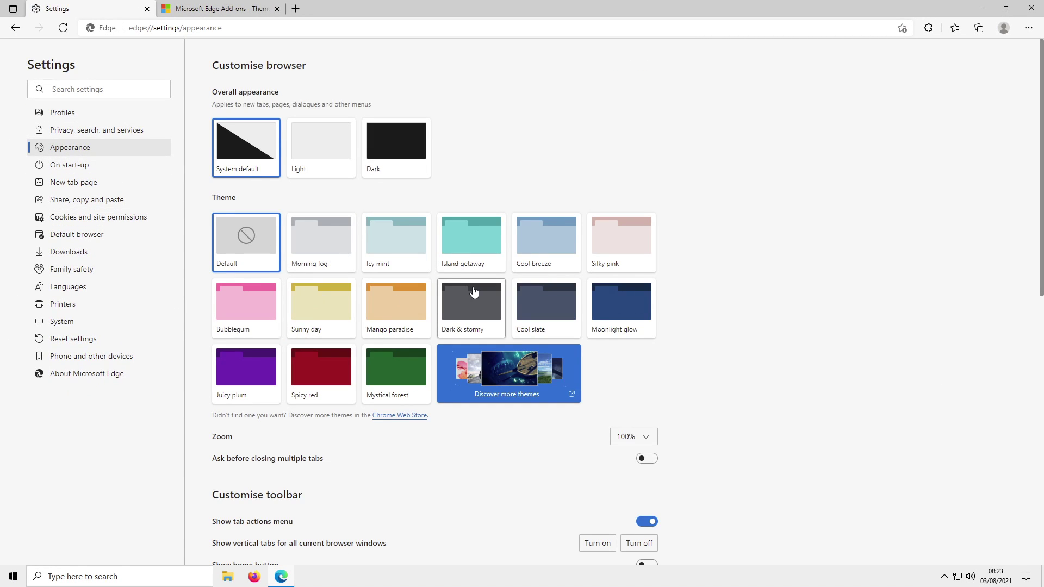
mouse_move(256, 319)
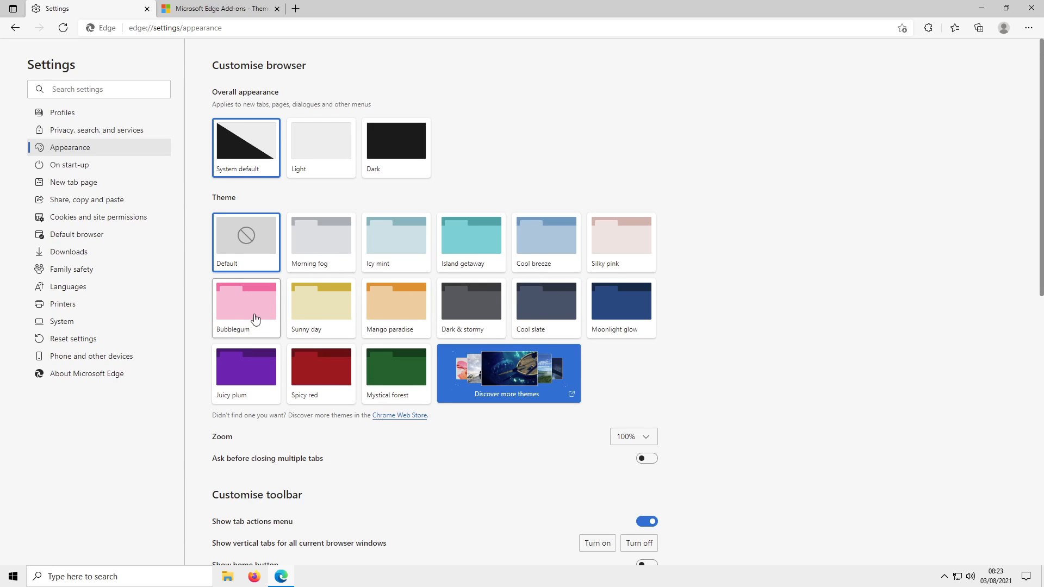
click(246, 301)
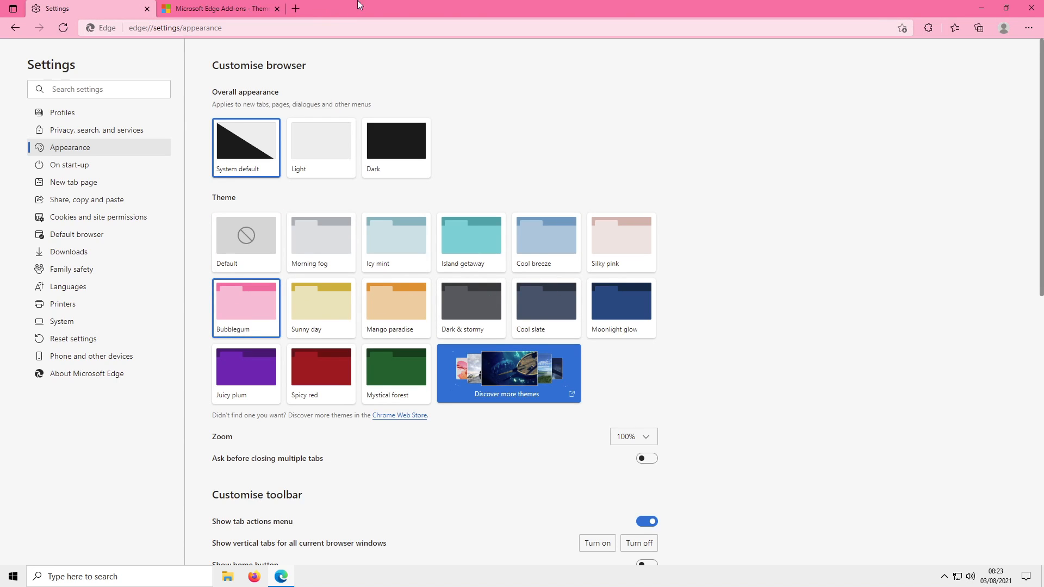
mouse_move(494, 62)
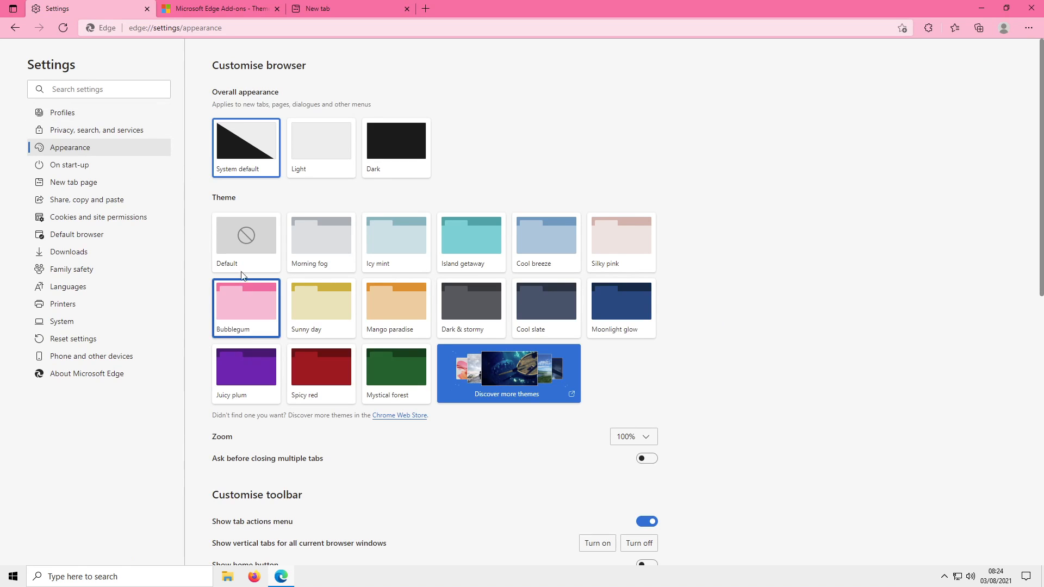
mouse_move(493, 261)
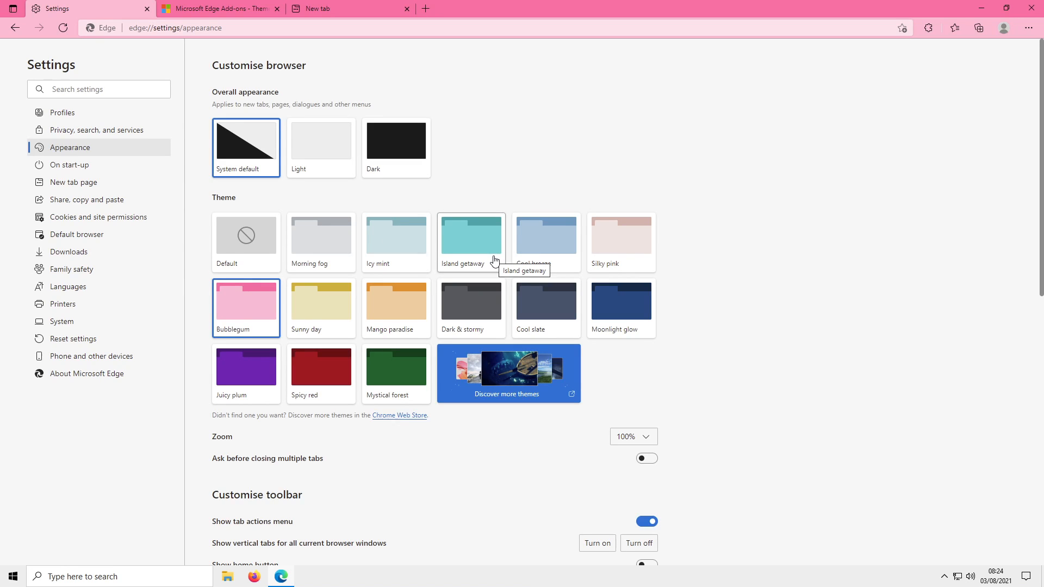
click(226, 9)
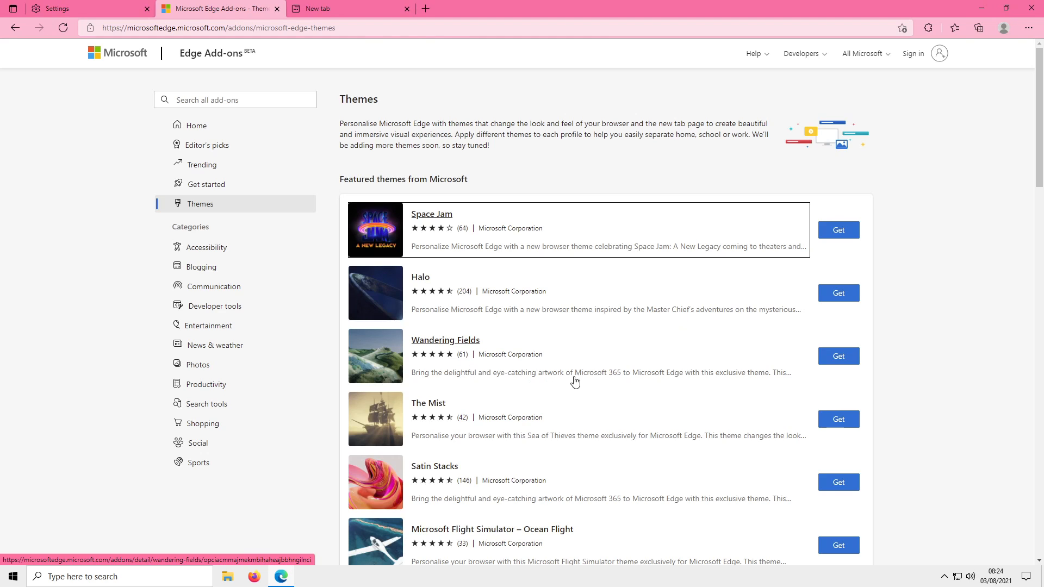
mouse_move(850, 362)
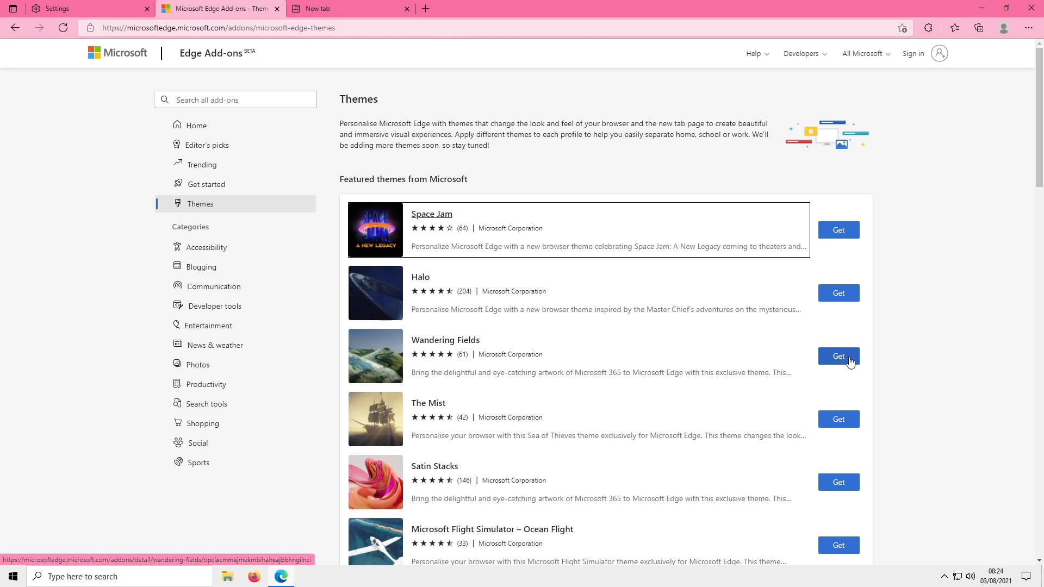
Step: Get the Wandering Fields theme and confirm adding it to Edge
click(839, 355)
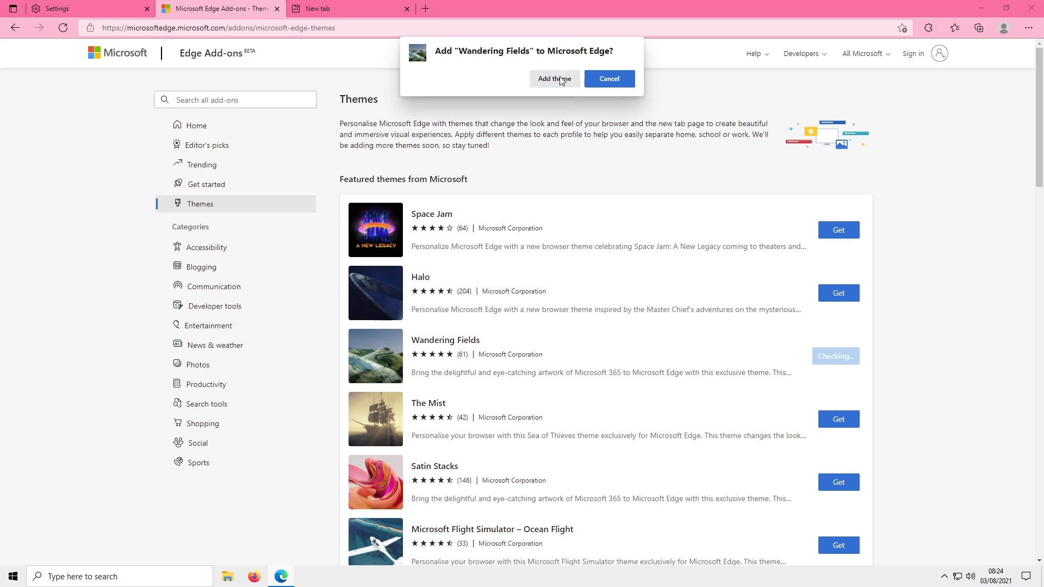
click(554, 78)
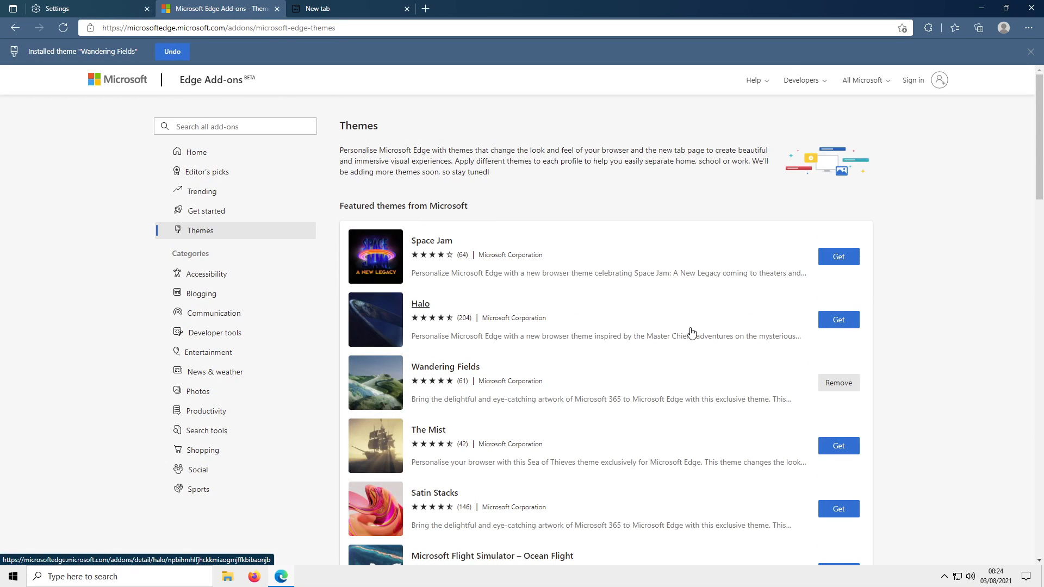
Step: Scroll through the remaining featured themes on the Edge Add-ons page
scroll(down, 3)
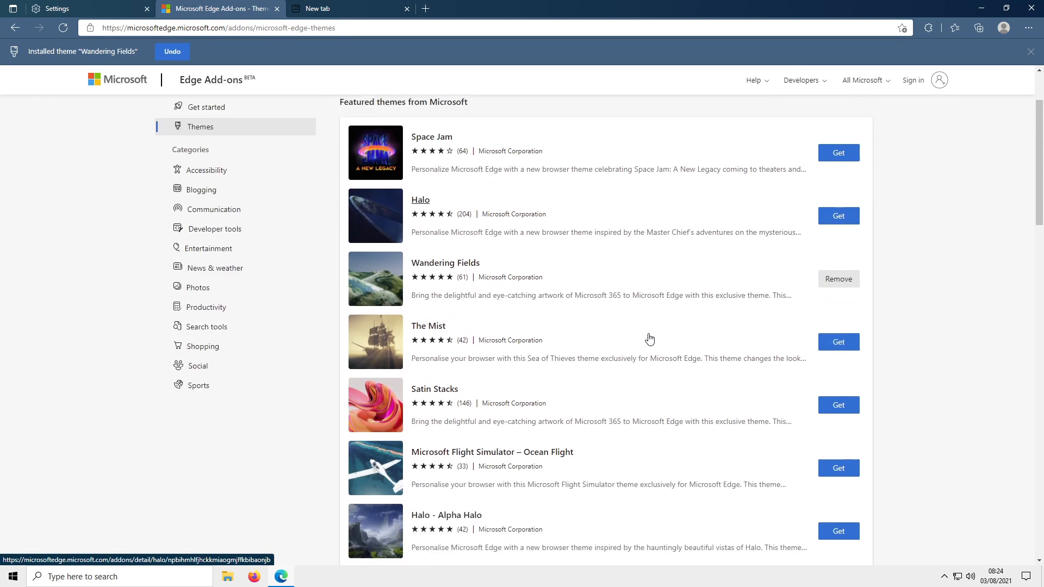
scroll(down, 3)
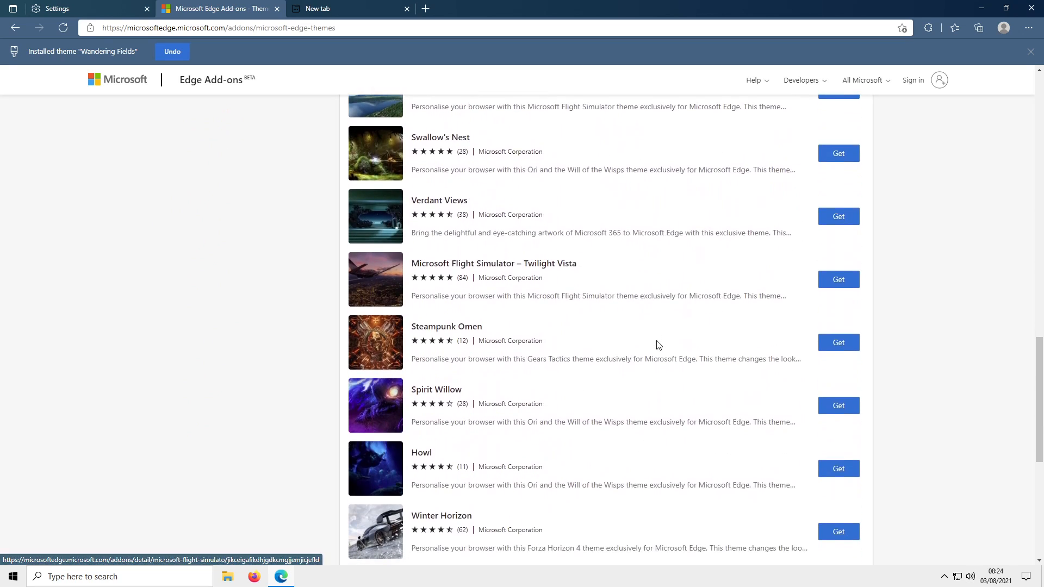
scroll(down, 3)
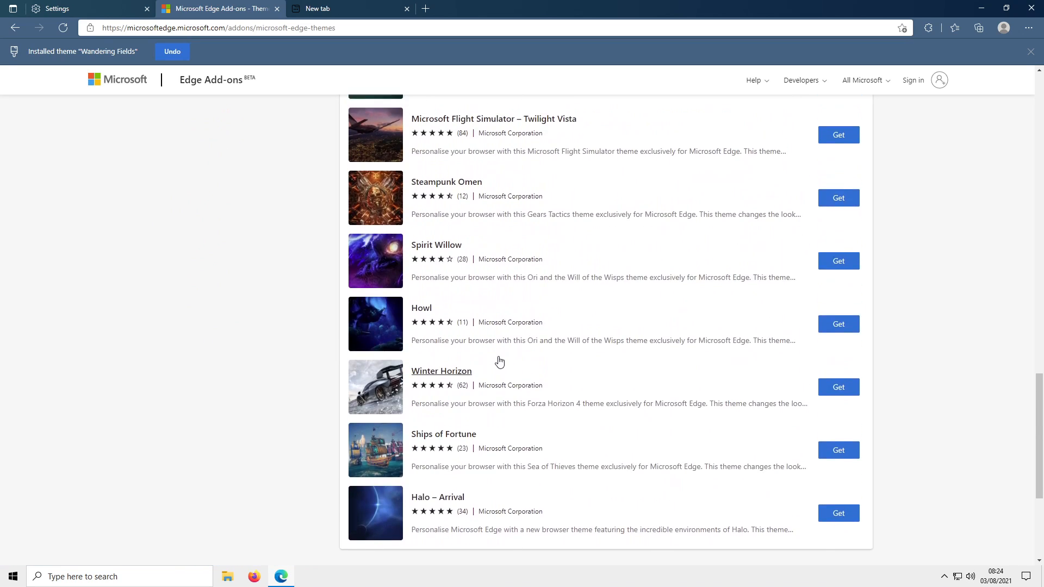
scroll(down, 3)
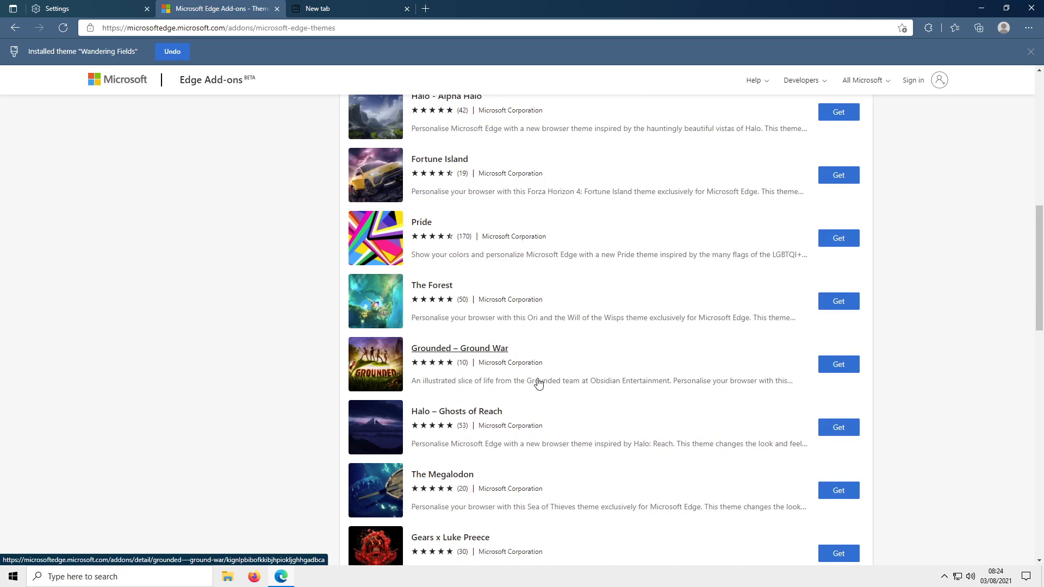
scroll(up, 3)
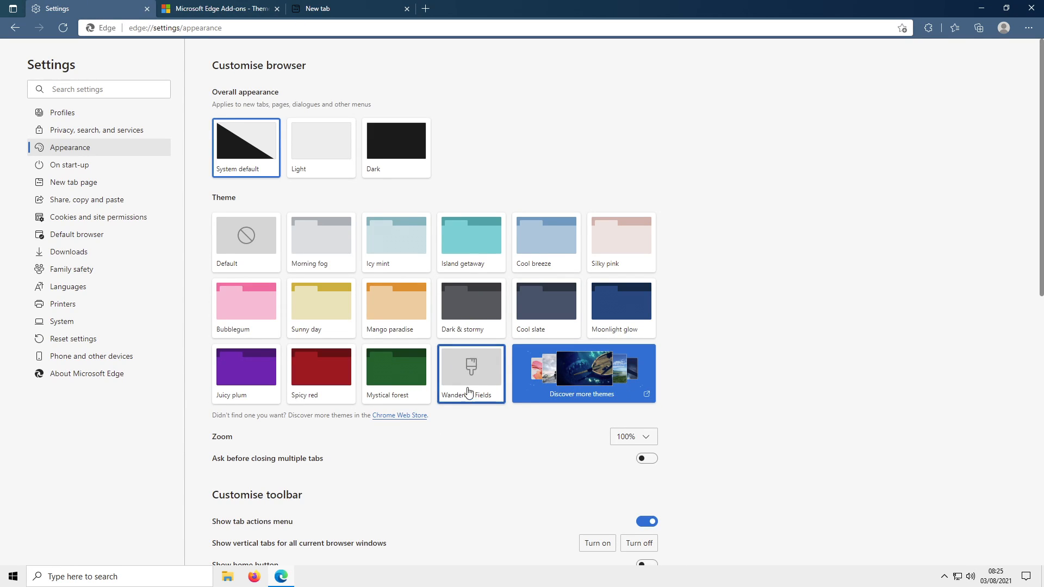
mouse_move(487, 340)
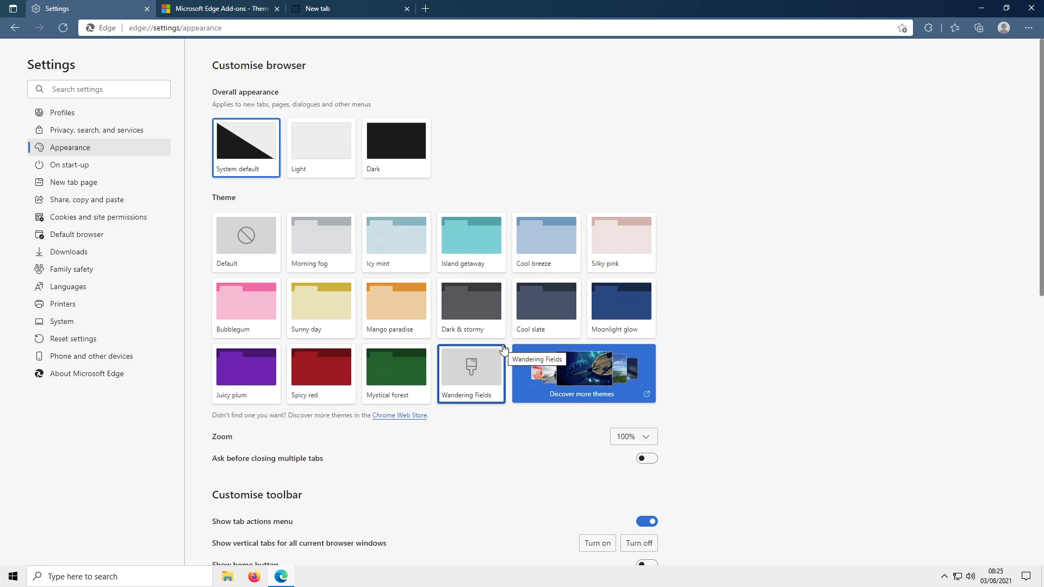
mouse_move(495, 423)
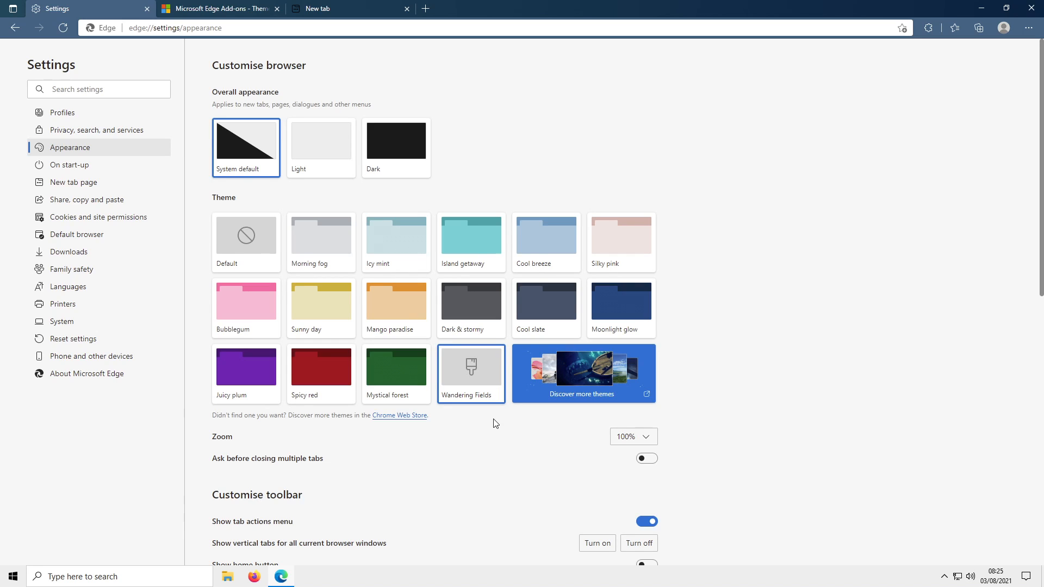